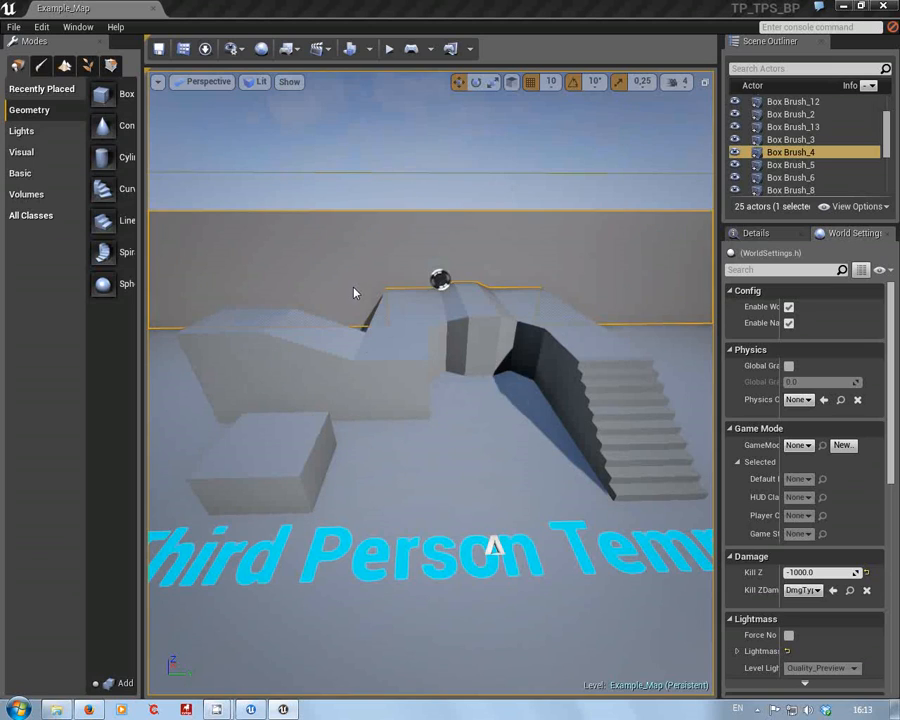
mouse_move(404, 500)
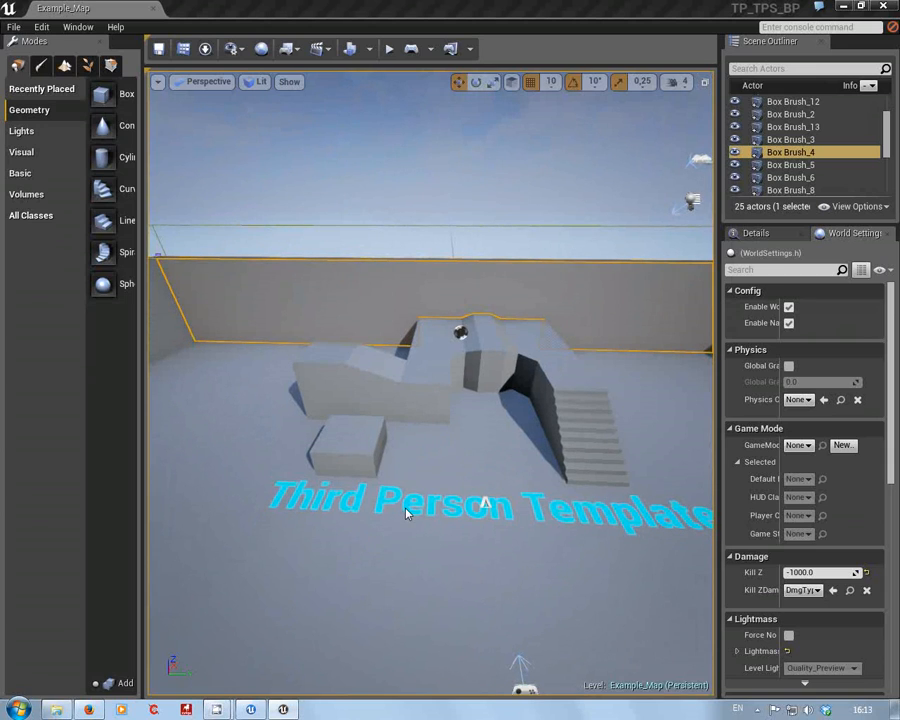
mouse_move(412, 510)
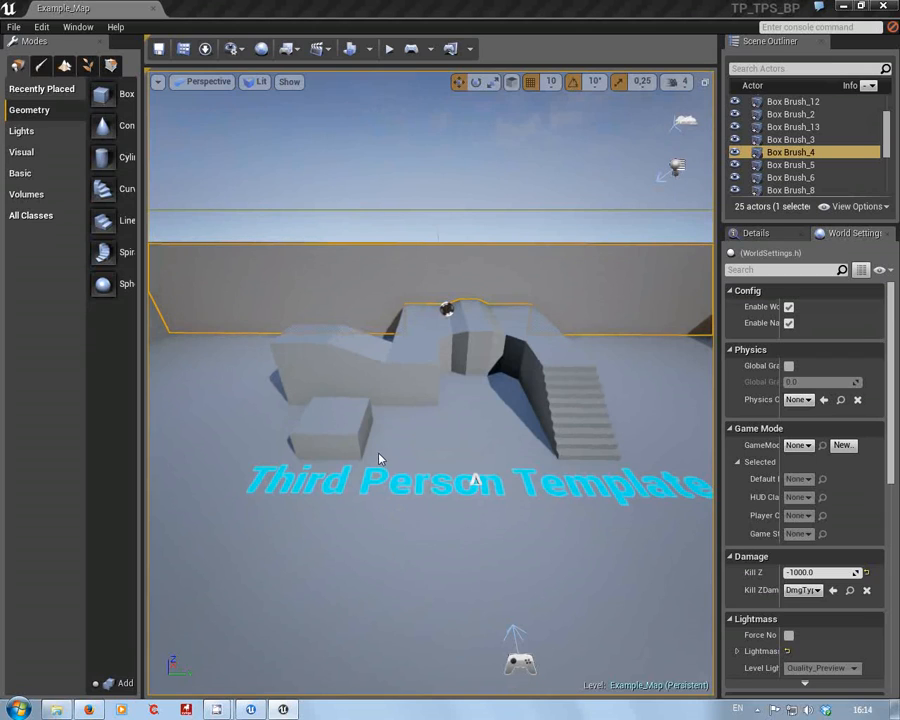
mouse_move(418, 488)
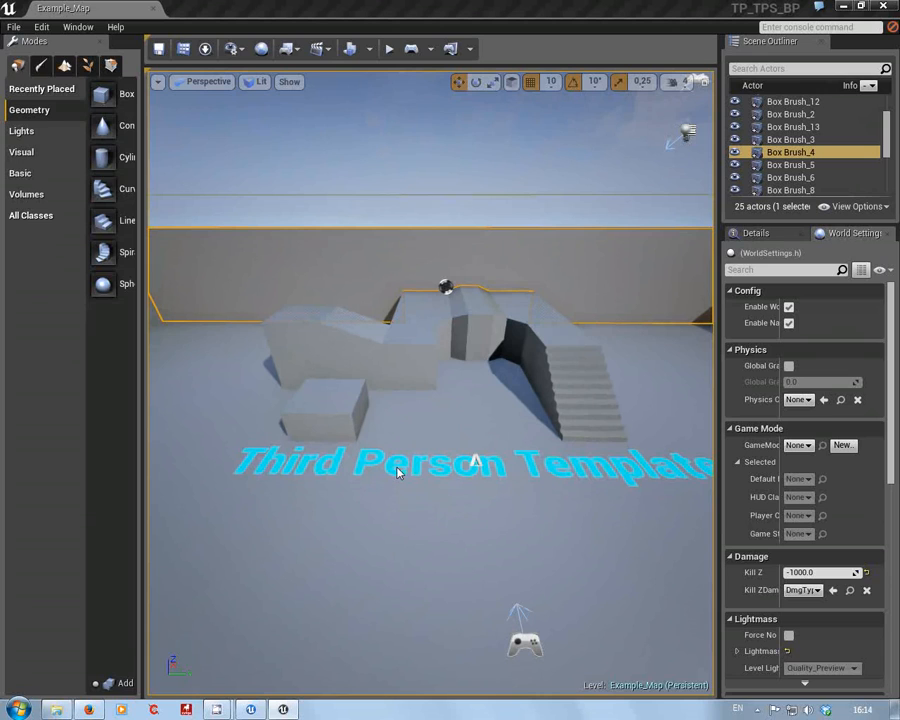
Open Editor Preferences from the Edit menu, landing on General Appearance settings
left_click(40, 28)
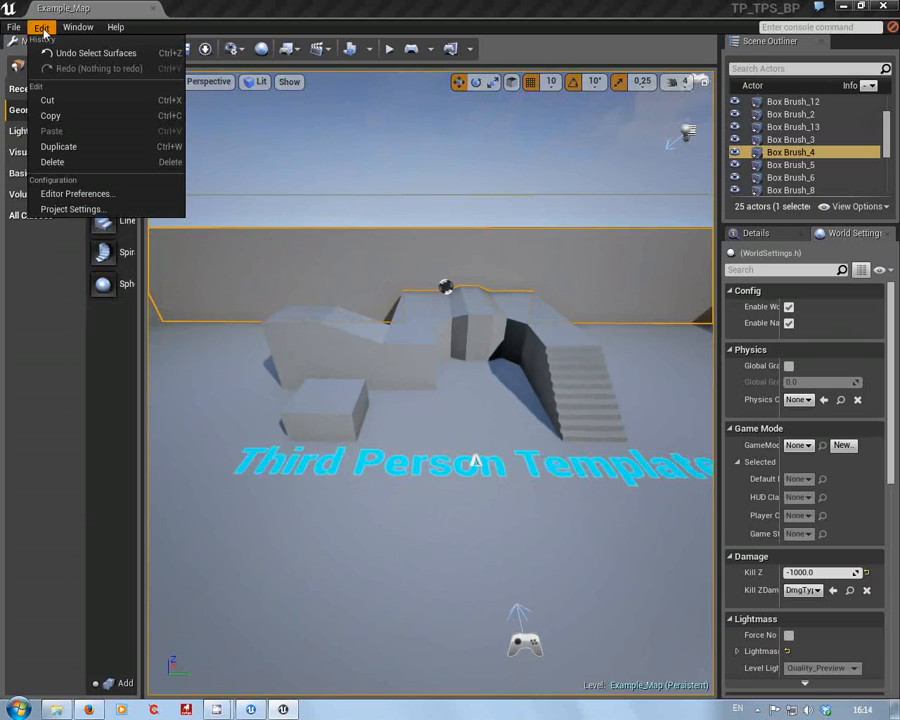
left_click(76, 192)
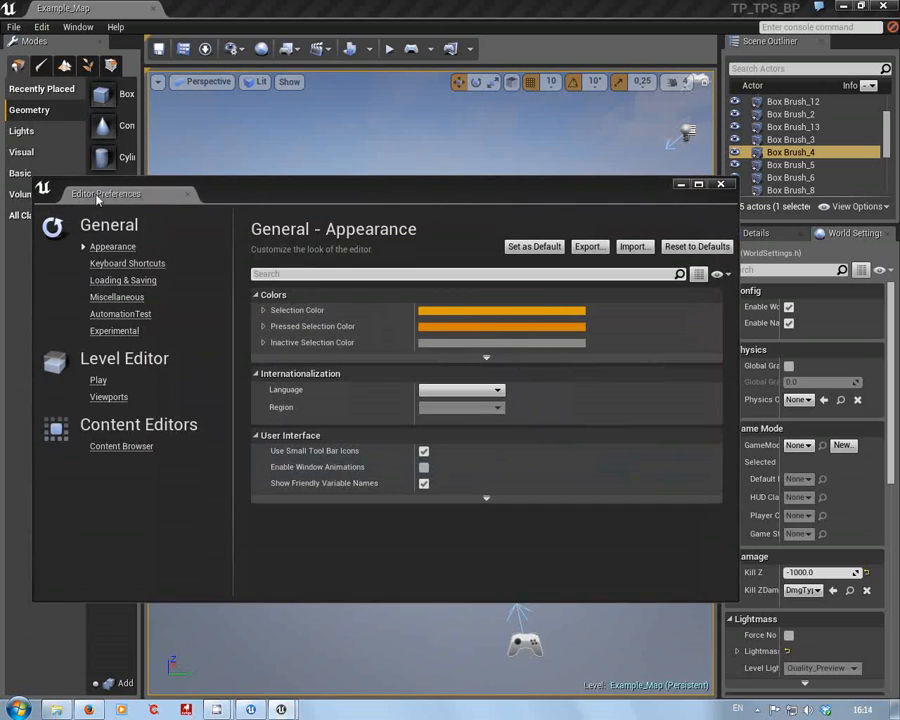
mouse_move(122, 280)
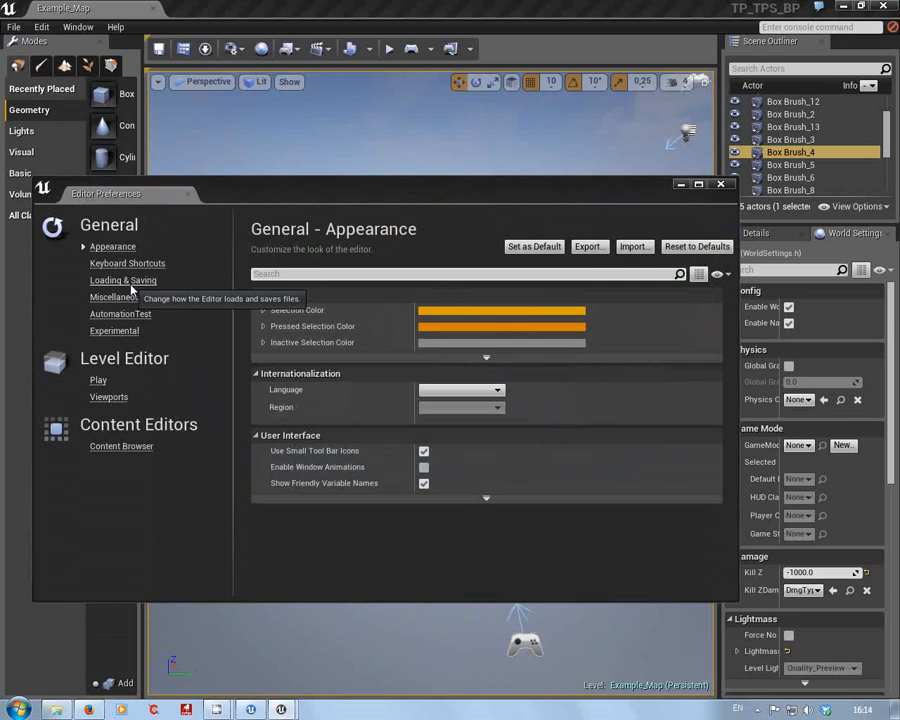
Review Loading & Saving preferences with Auto Save enabled every 10 minutes, down to Source Control
left_click(122, 280)
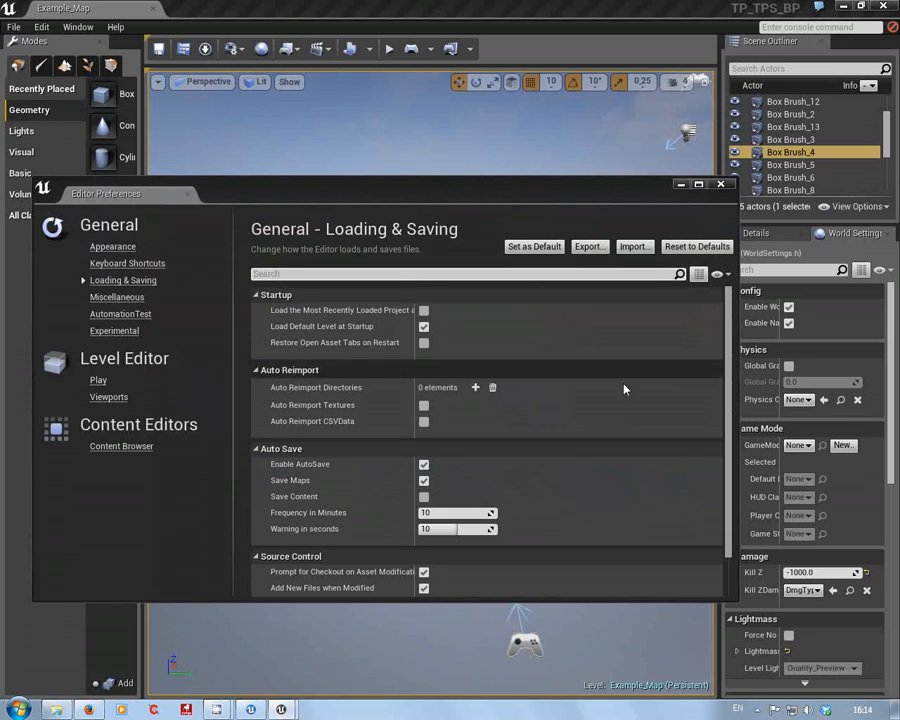
mouse_move(290, 480)
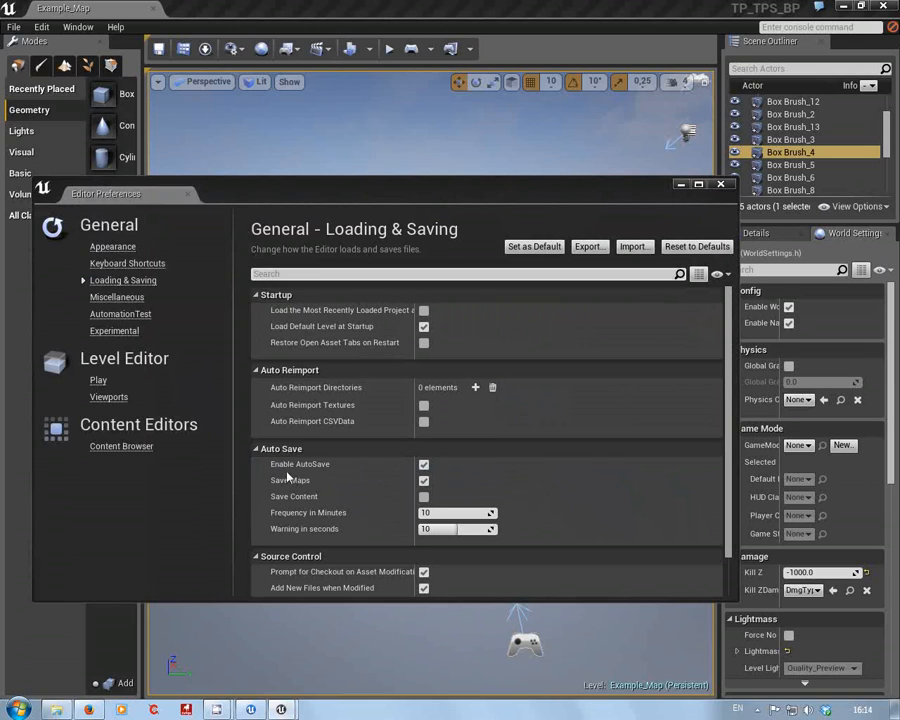
mouse_move(328, 496)
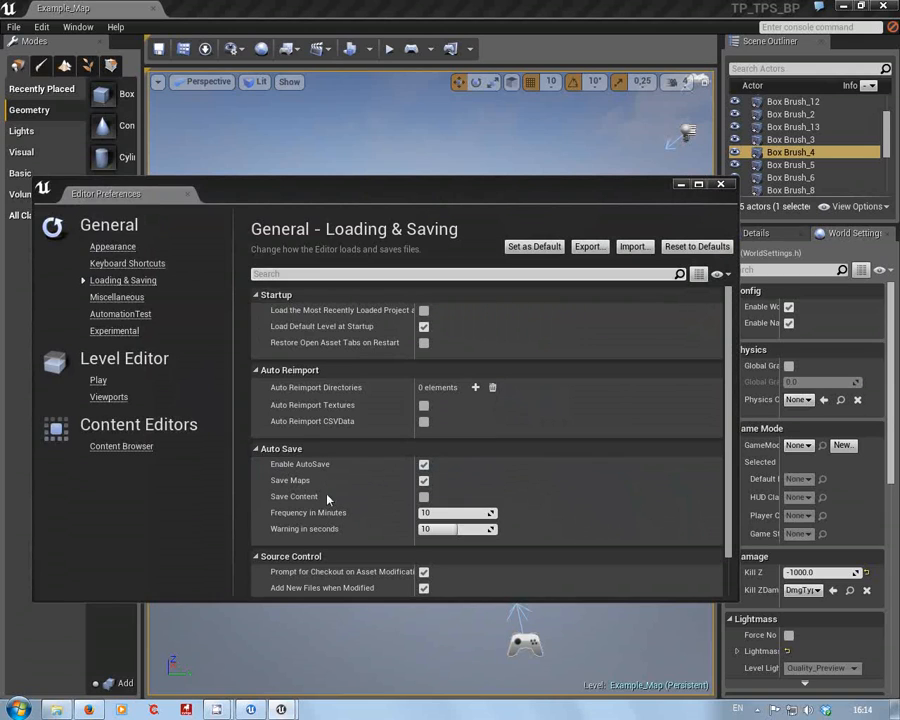
mouse_move(300, 500)
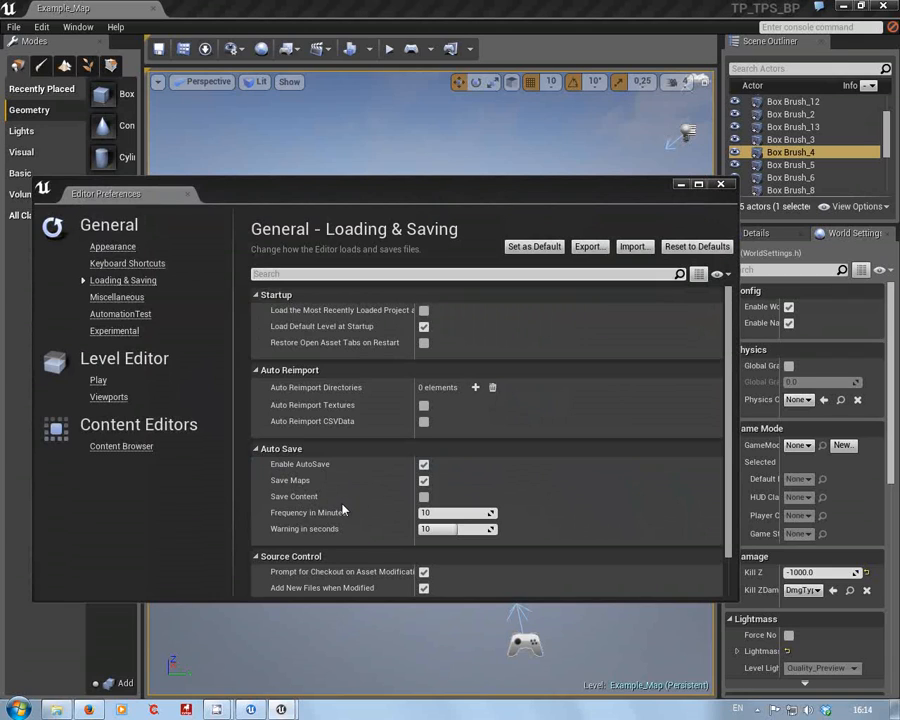
mouse_move(362, 466)
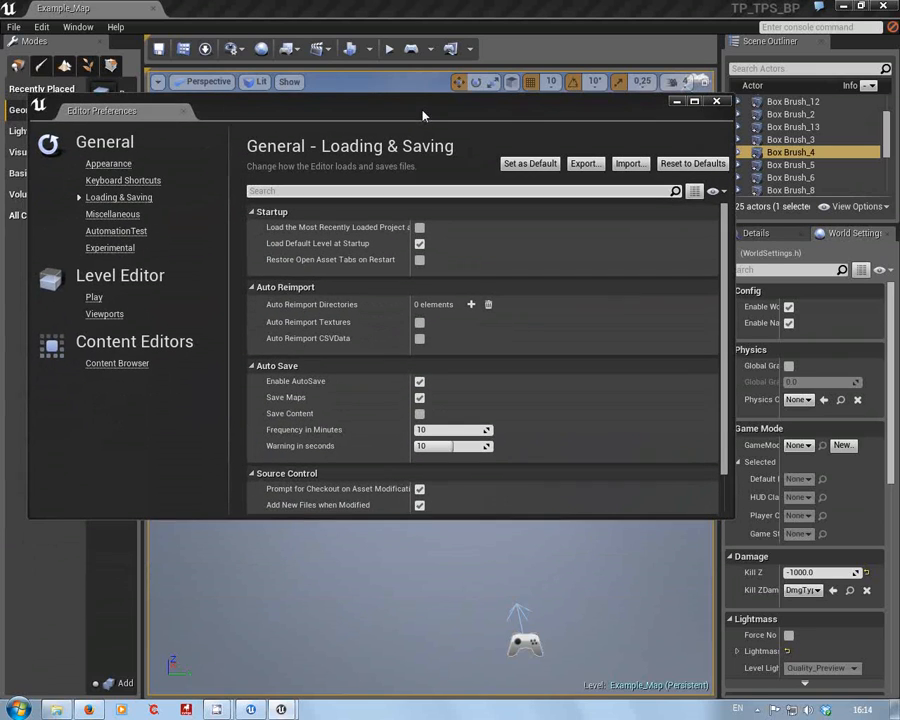
mouse_move(304, 420)
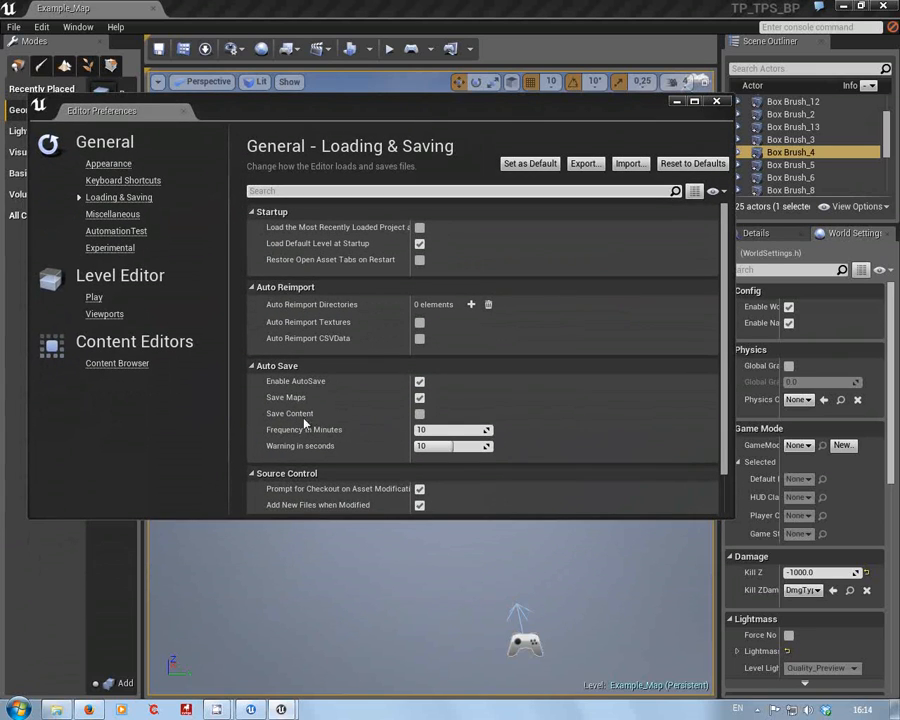
mouse_move(340, 428)
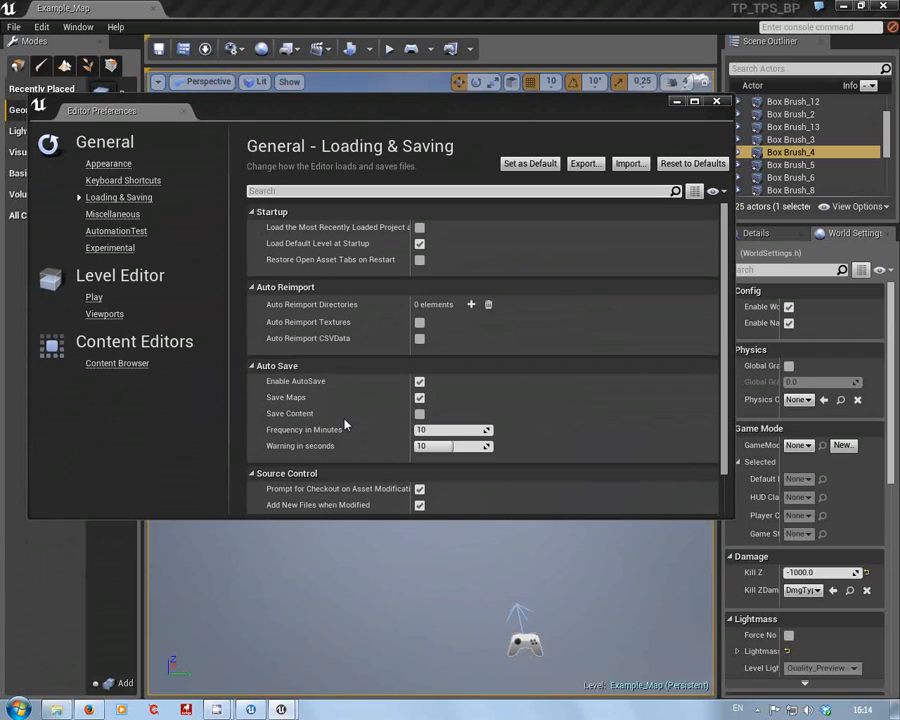
mouse_move(332, 444)
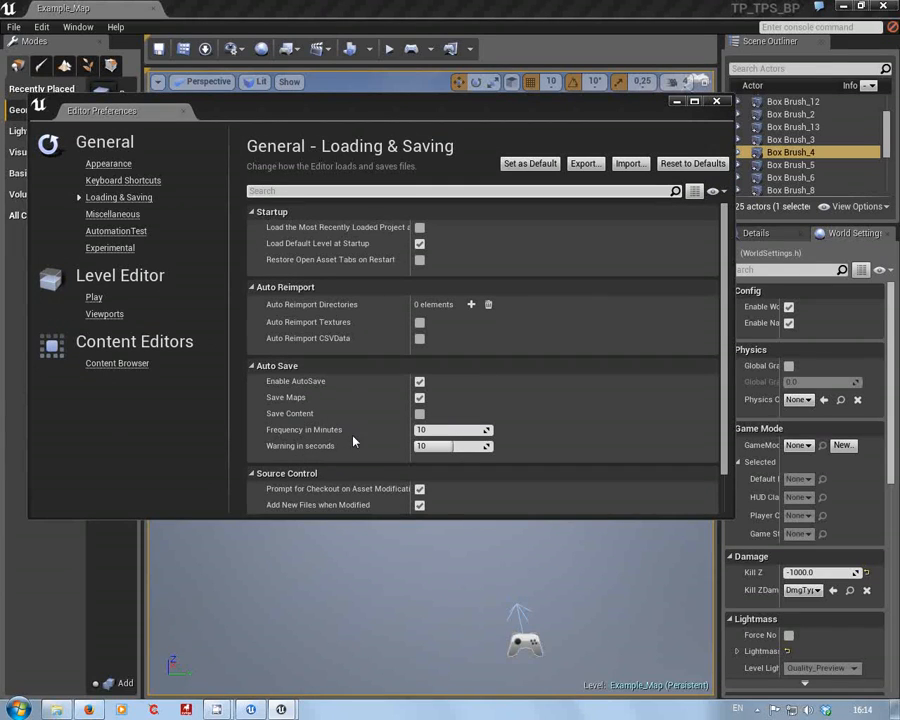
mouse_move(760, 434)
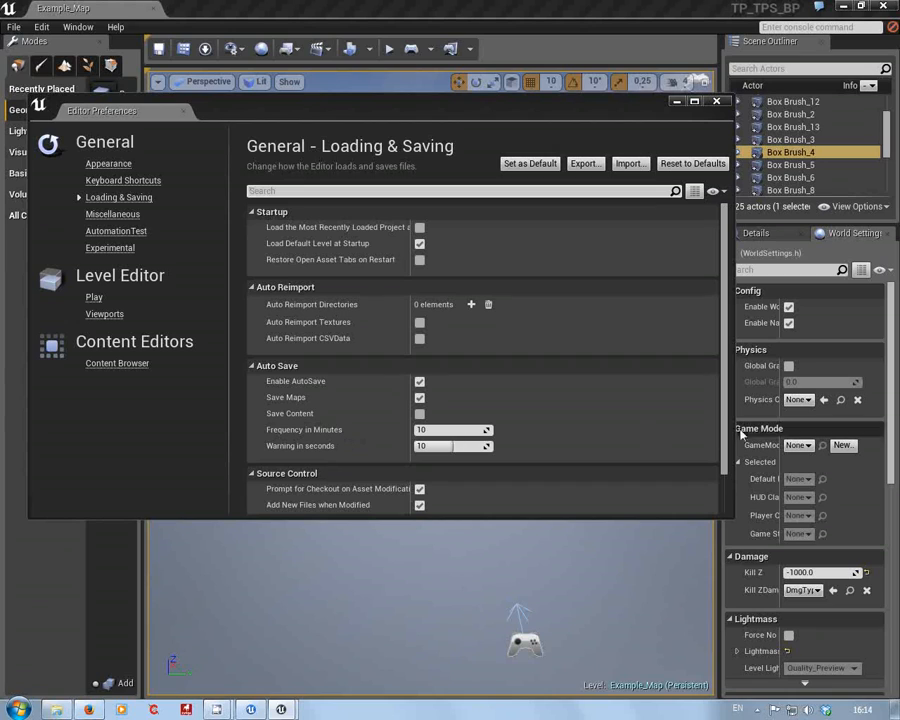
scroll("down", 3)
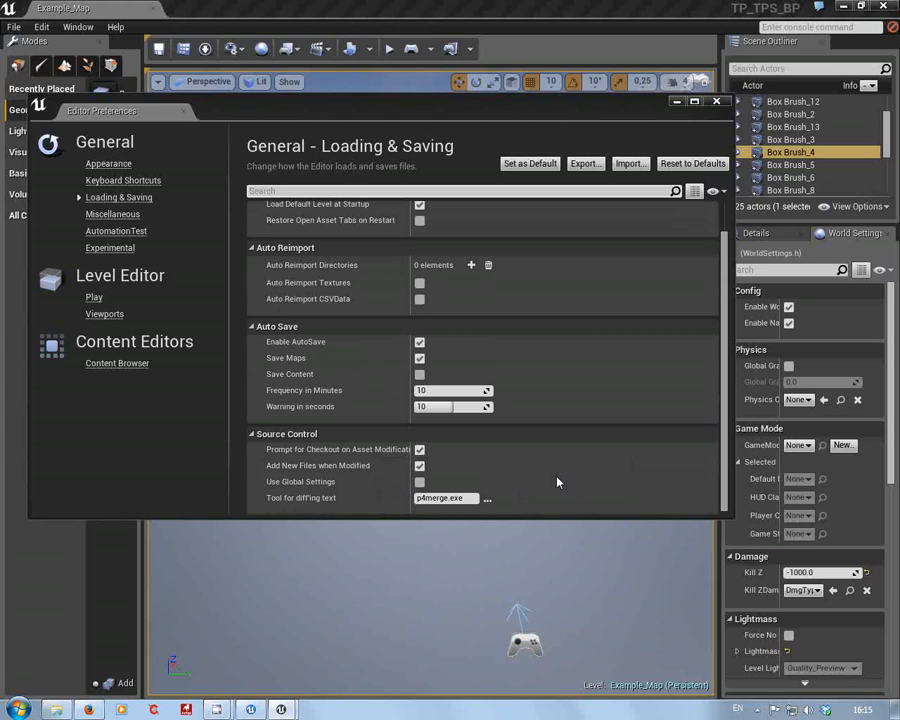
mouse_move(716, 100)
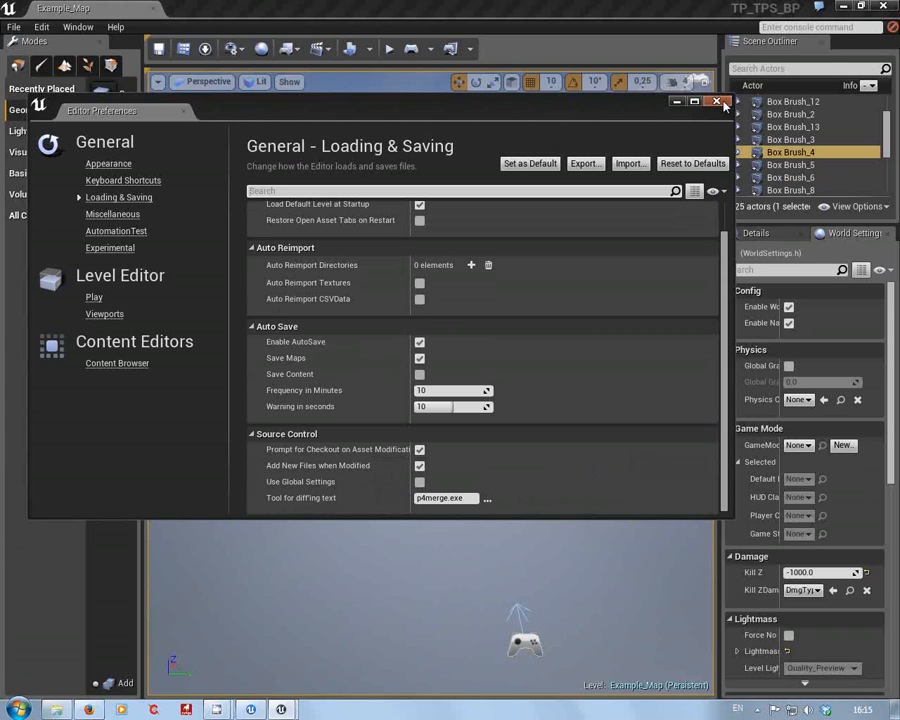
left_click(716, 100)
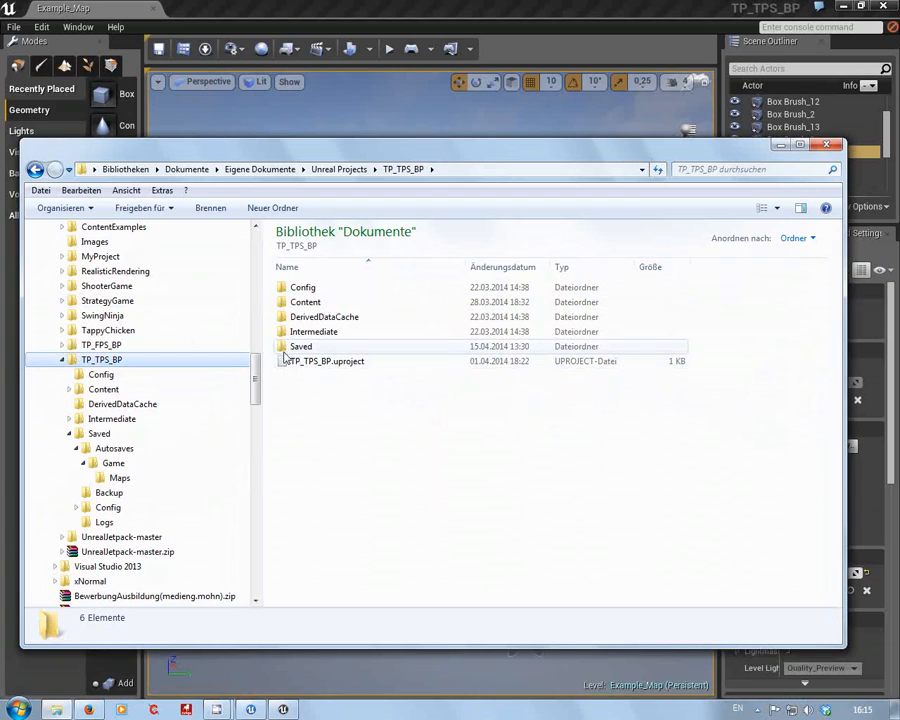
Browse into the TP_TPS_BP project's Saved\Logs folder listing log and backup log files
double_click(300, 346)
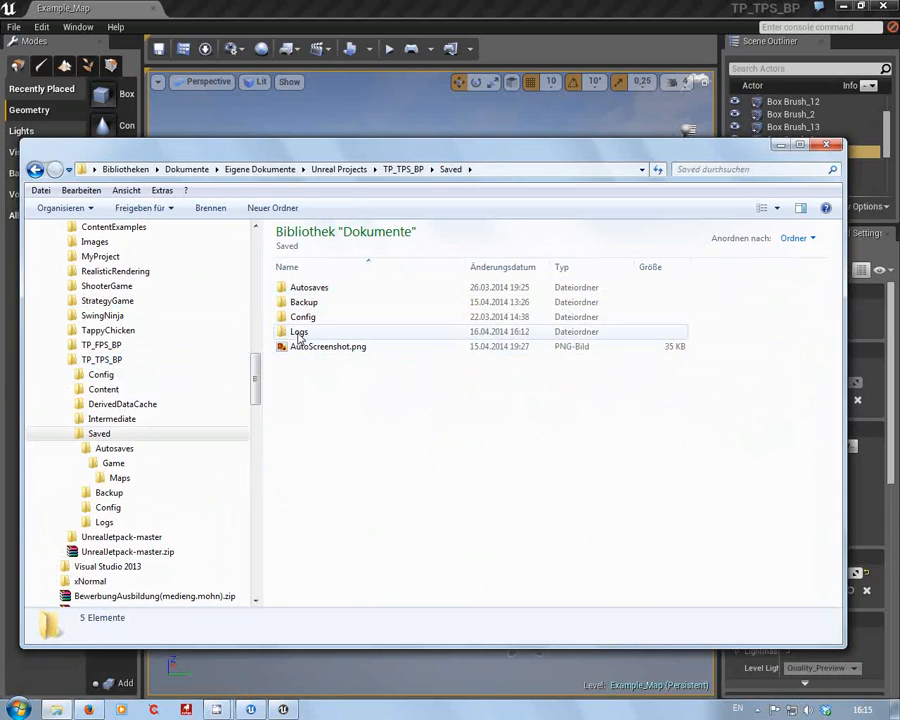
double_click(300, 332)
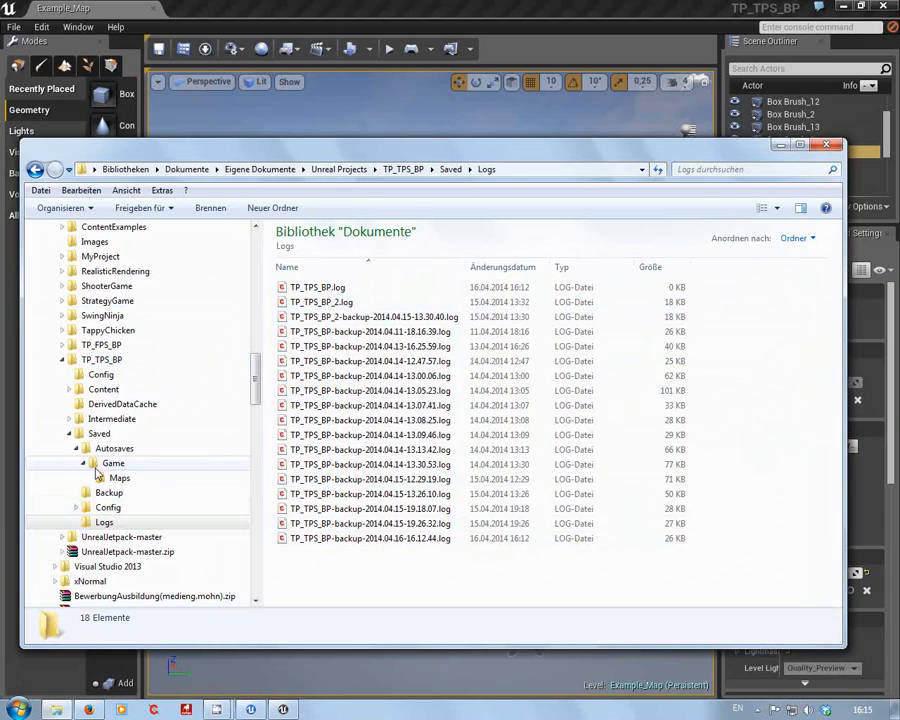
Browse Saved\Autosaves\Game\Maps to see autosaved .umap files, then move to the Backup folder
left_click(114, 448)
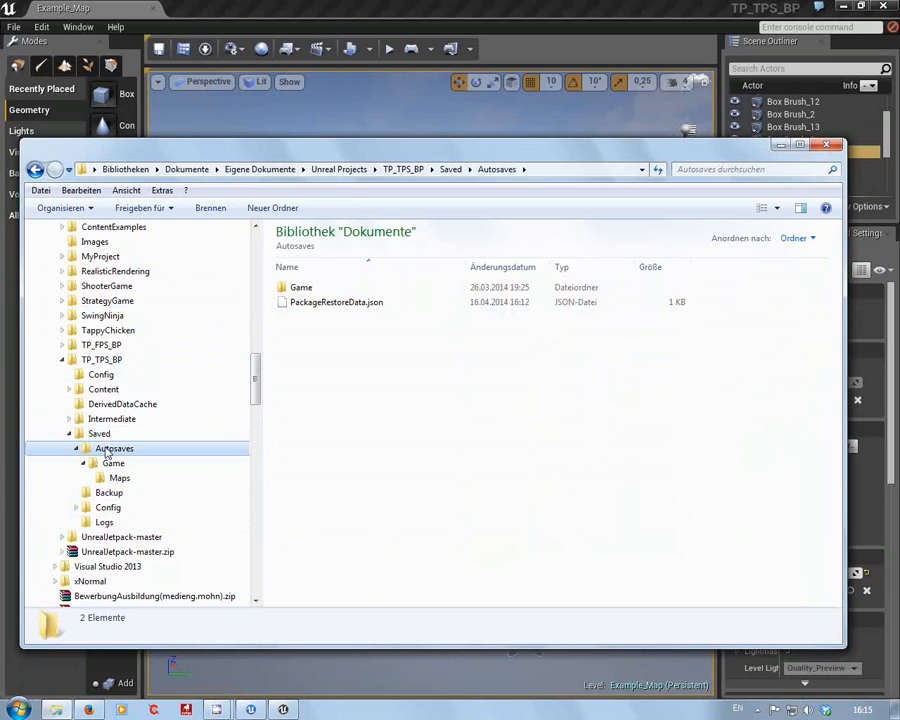
double_click(112, 464)
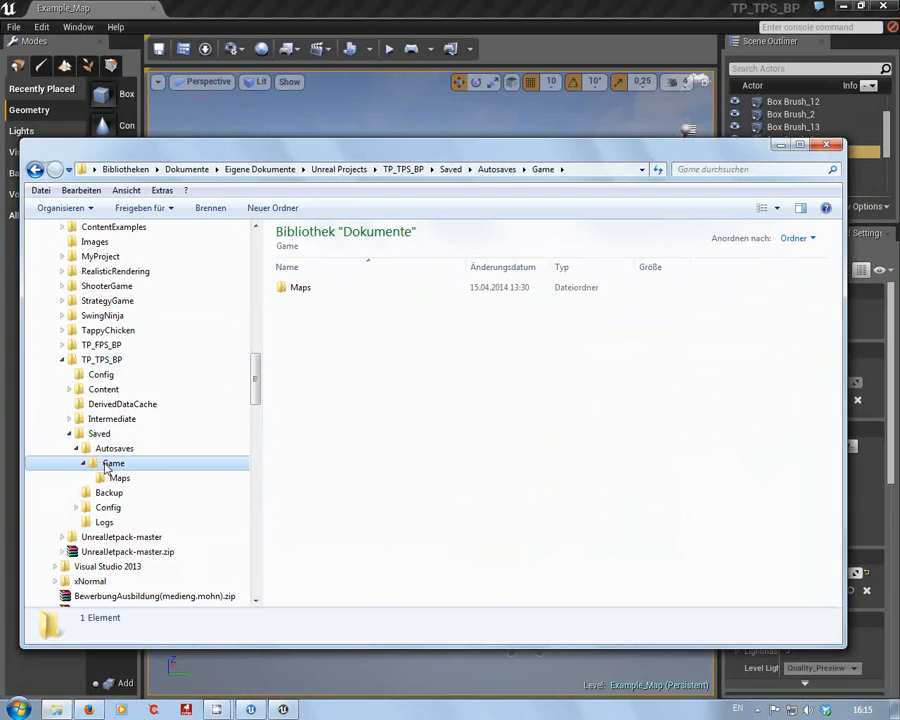
left_click(118, 476)
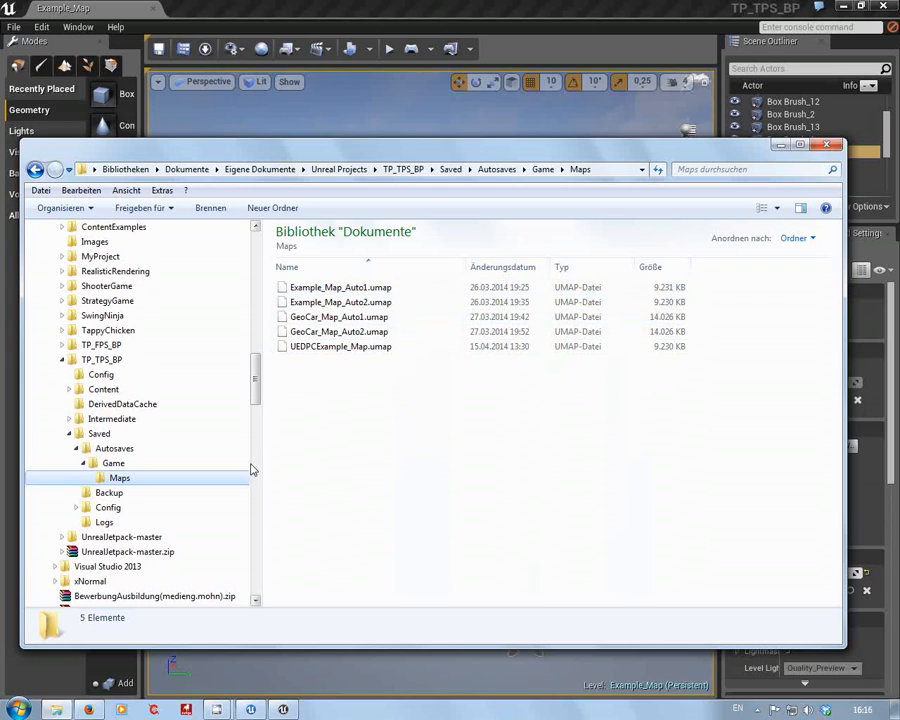
left_click(108, 492)
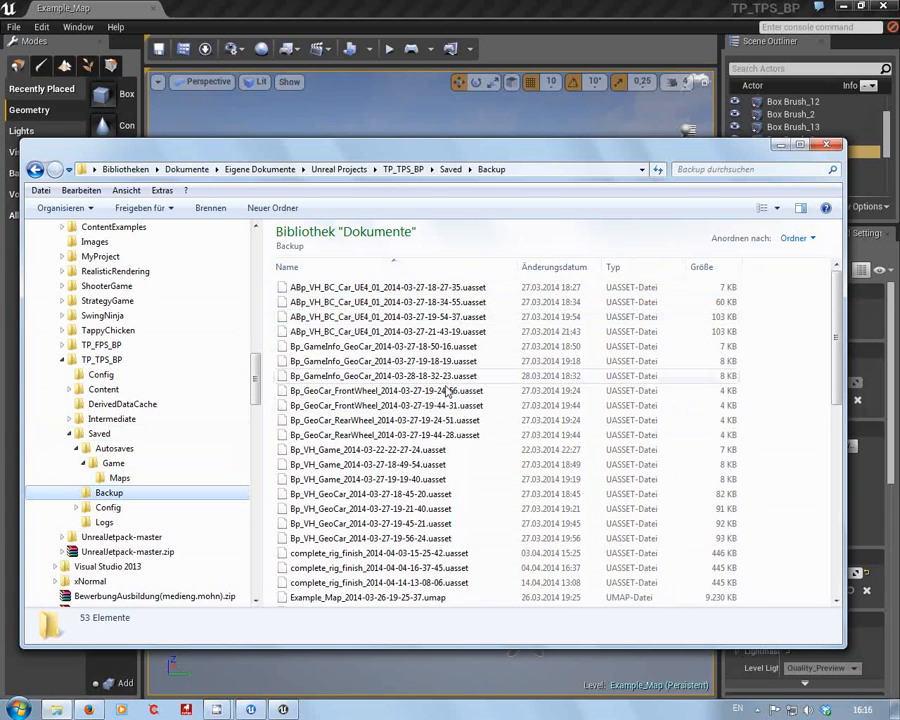
Scroll through the Saved\Backup listing of 55 backed-up uasset and umap files
scroll("down", 3)
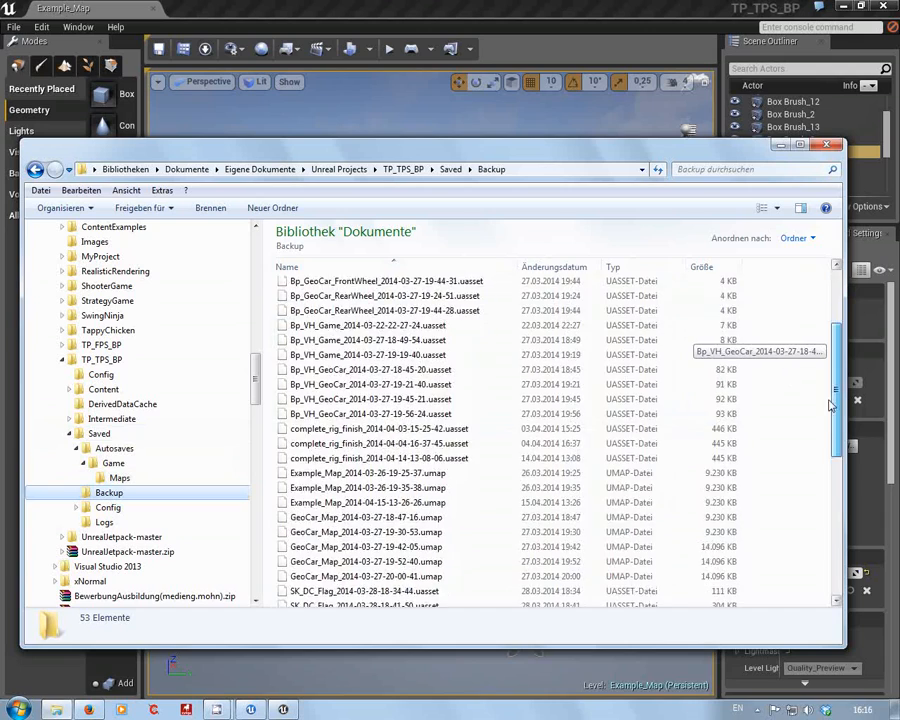
scroll("down", 3)
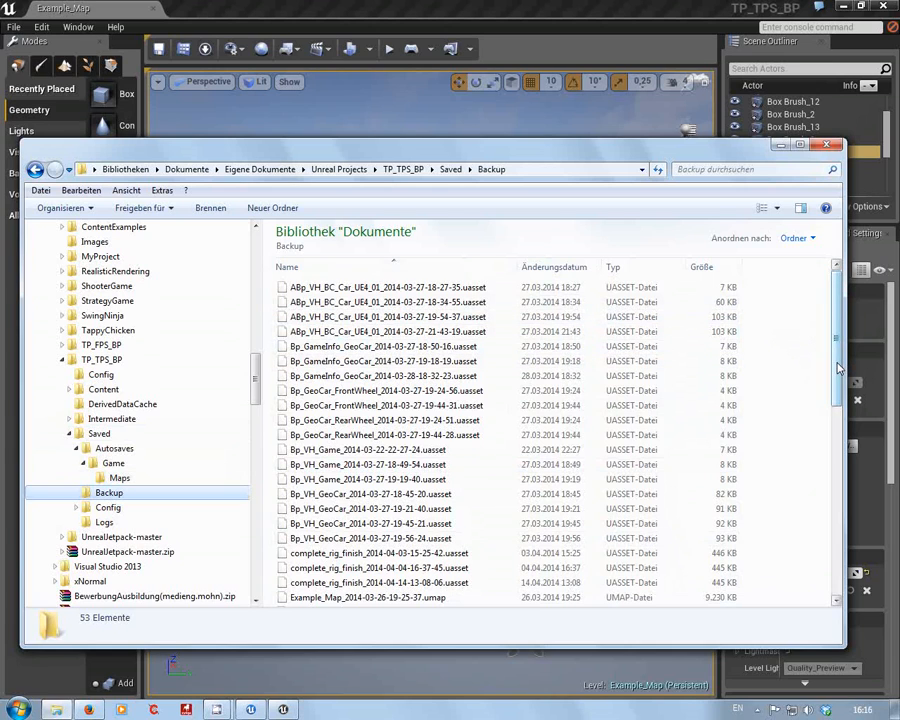
scroll("down", 3)
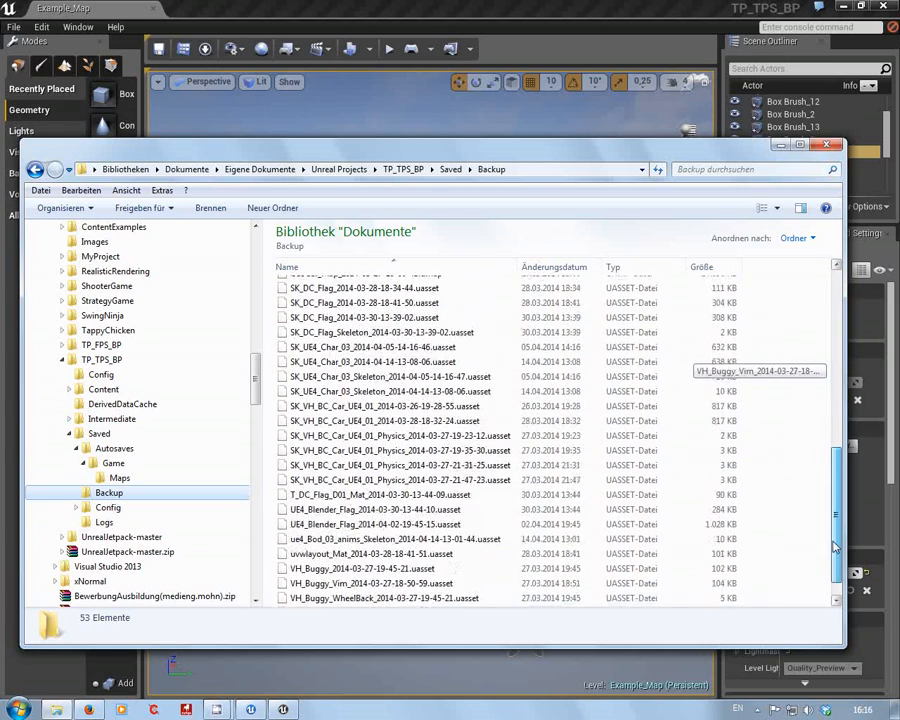
scroll("down", 3)
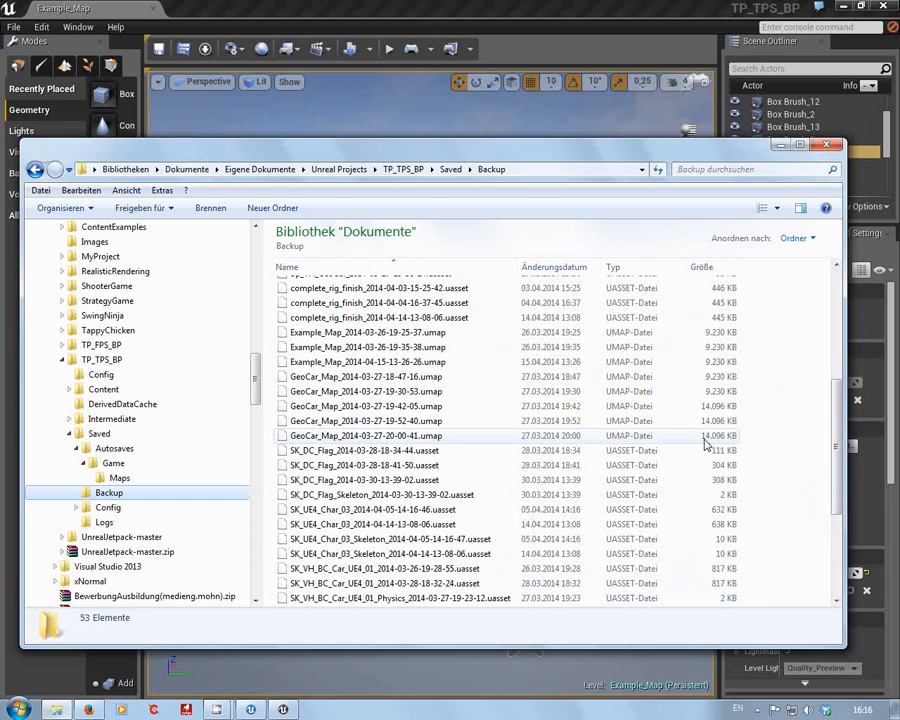
mouse_move(648, 404)
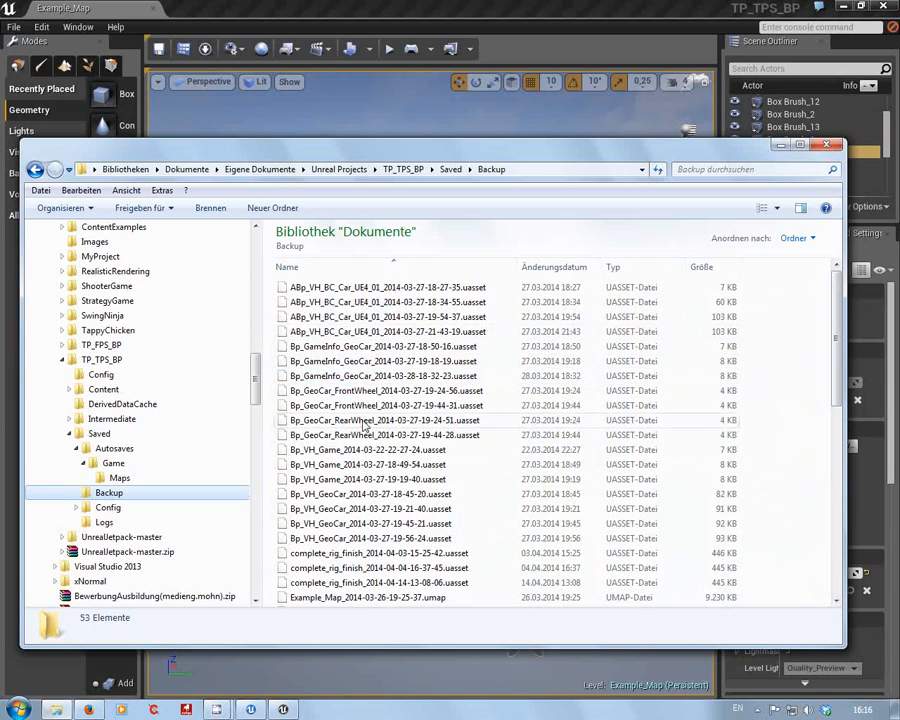
Return to the Autosaves\Game\Maps folder showing the four autosaved umap files
left_click(118, 478)
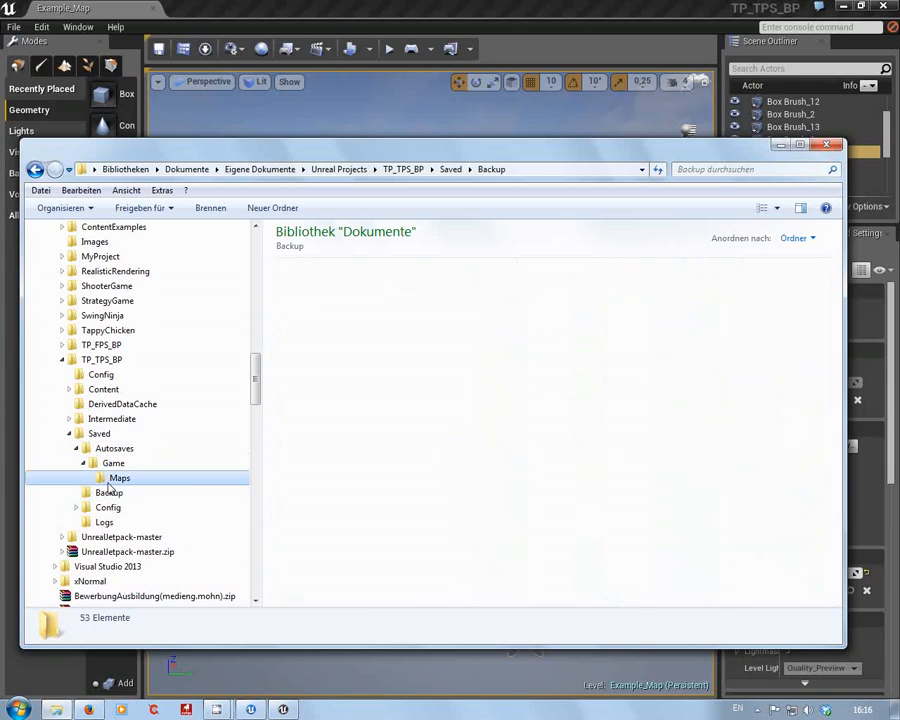
left_click(118, 476)
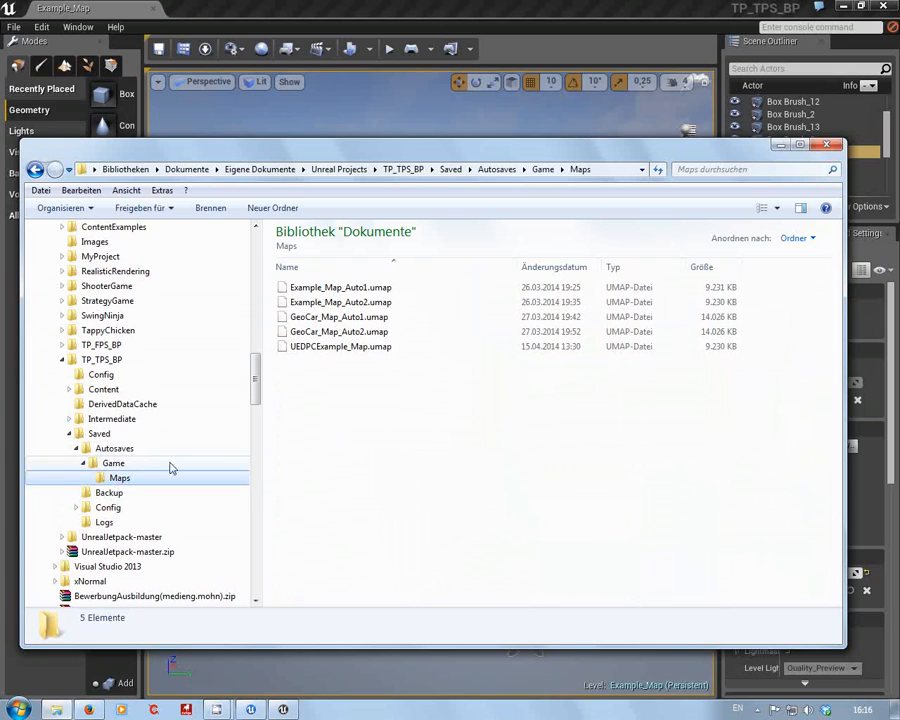